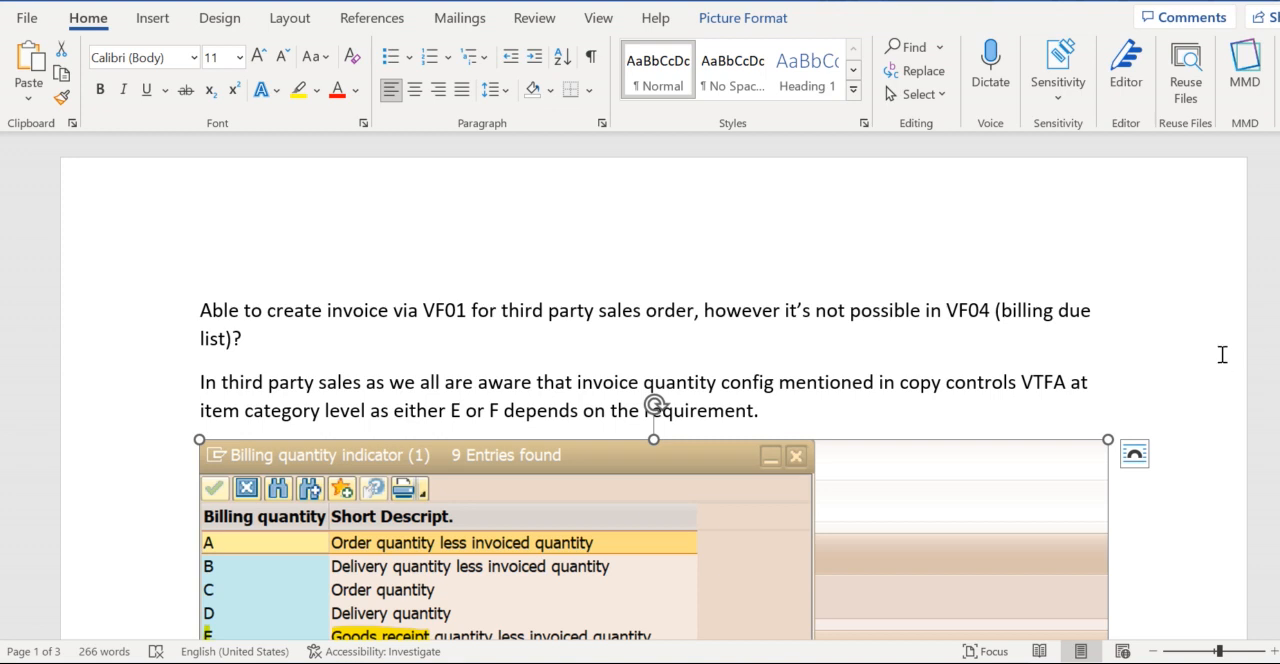
Scroll from the opening paragraph past the billing quantity screenshot to the VF01 Create Billing Document screenshot.
scroll(down, 3)
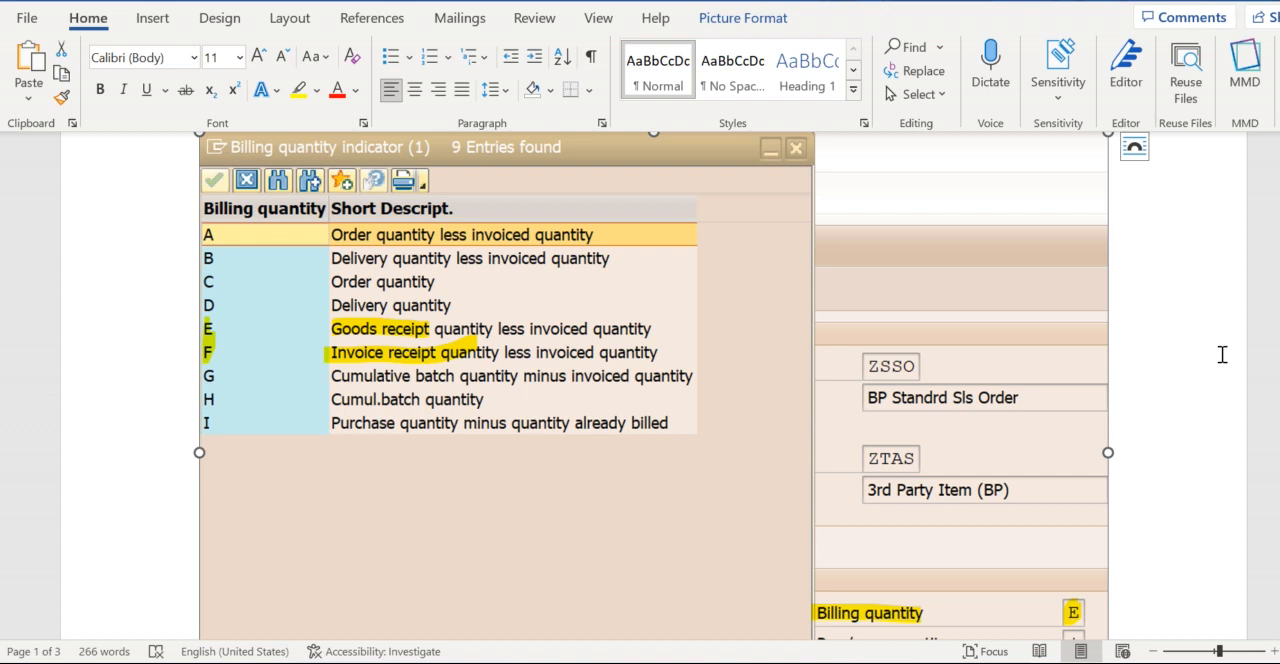
scroll(down, 3)
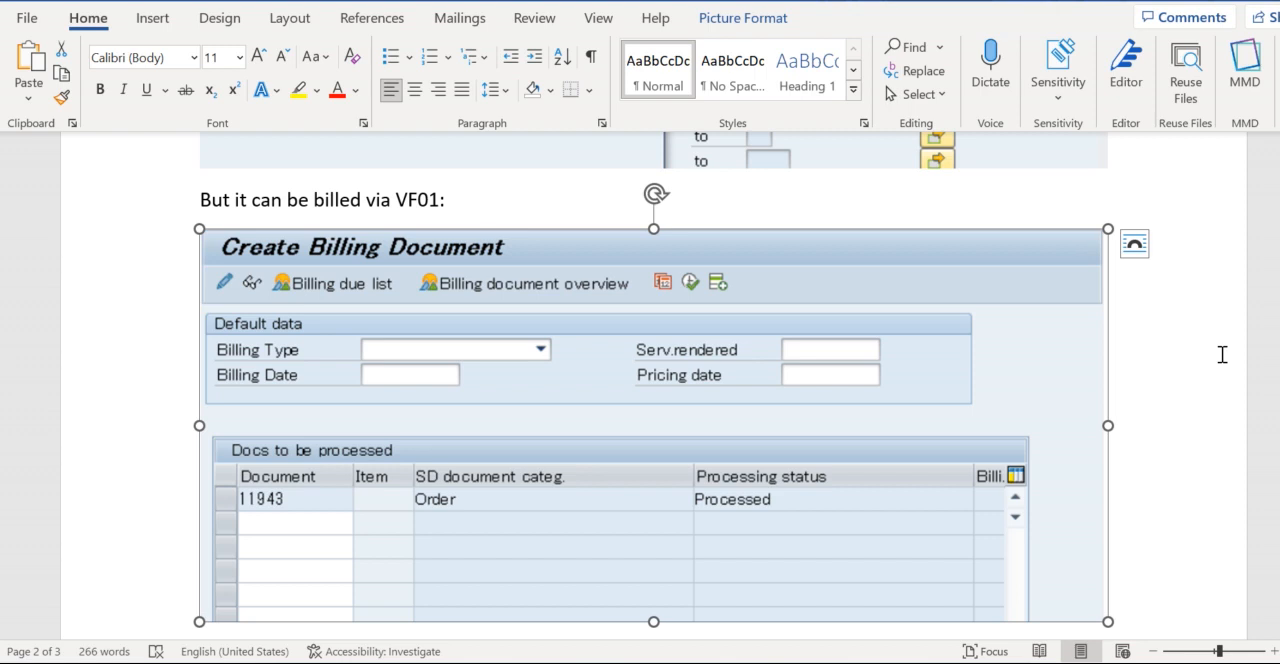
Scroll through the reasons list to the ABAP copying requirement 028 screenshot and SAP note bullet on page 3.
scroll(down, 3)
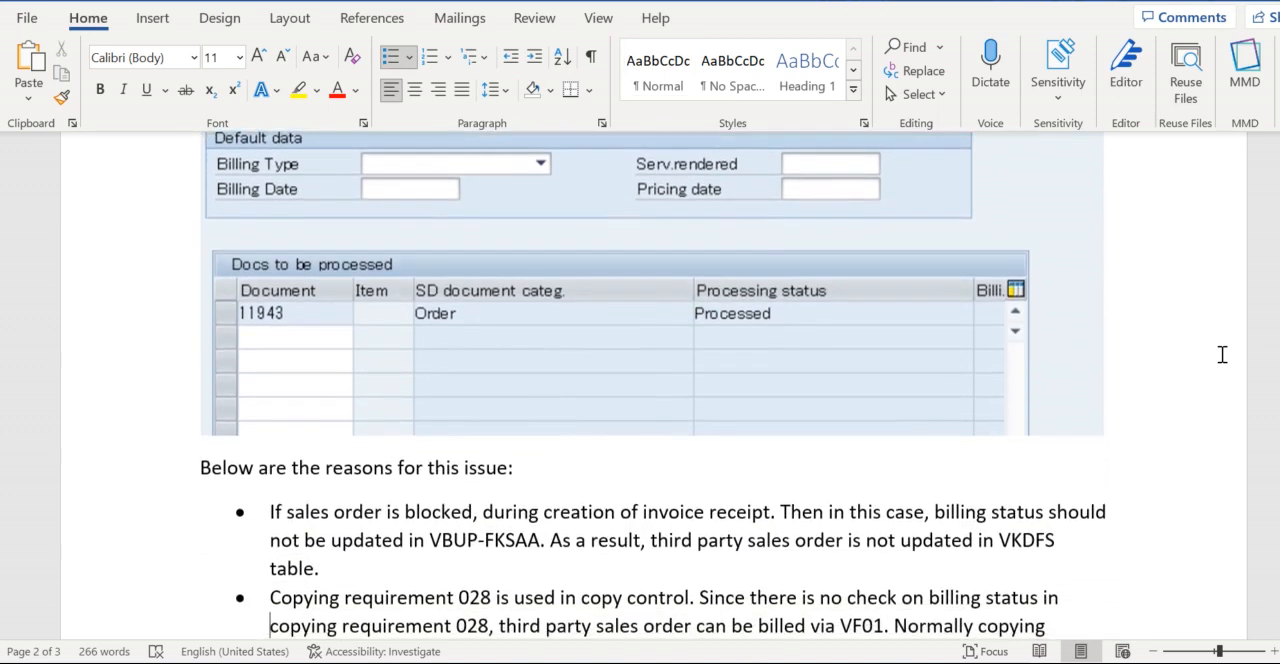
scroll(down, 3)
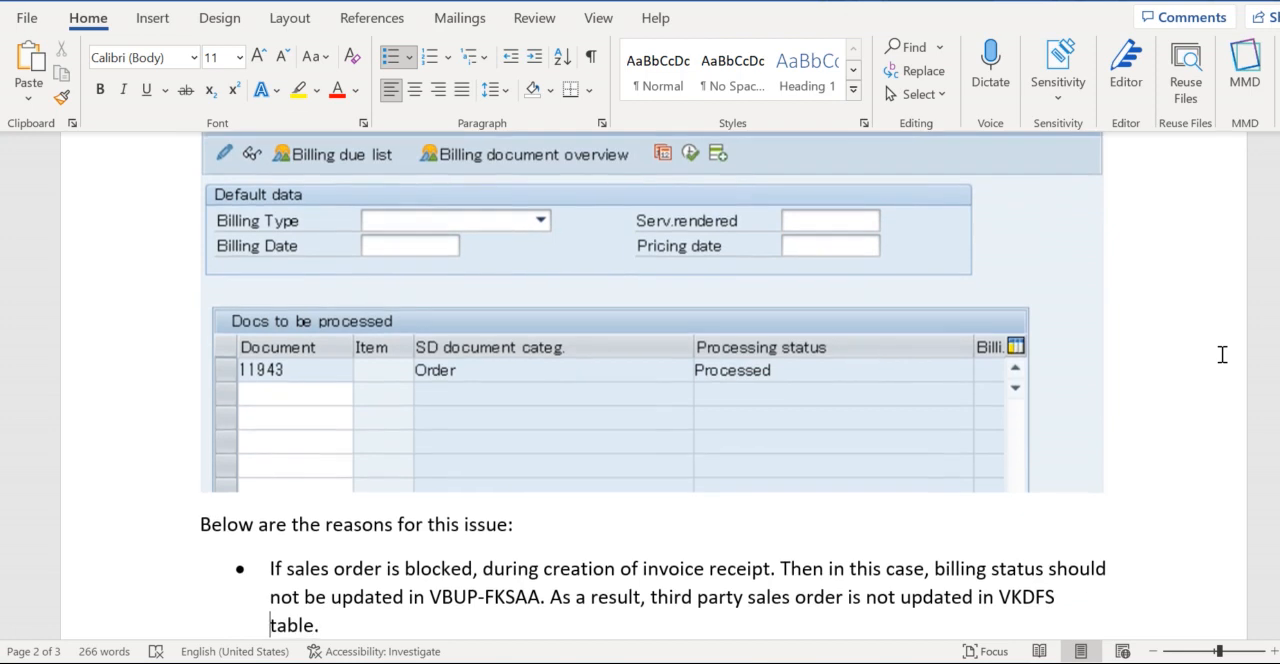
scroll(down, 3)
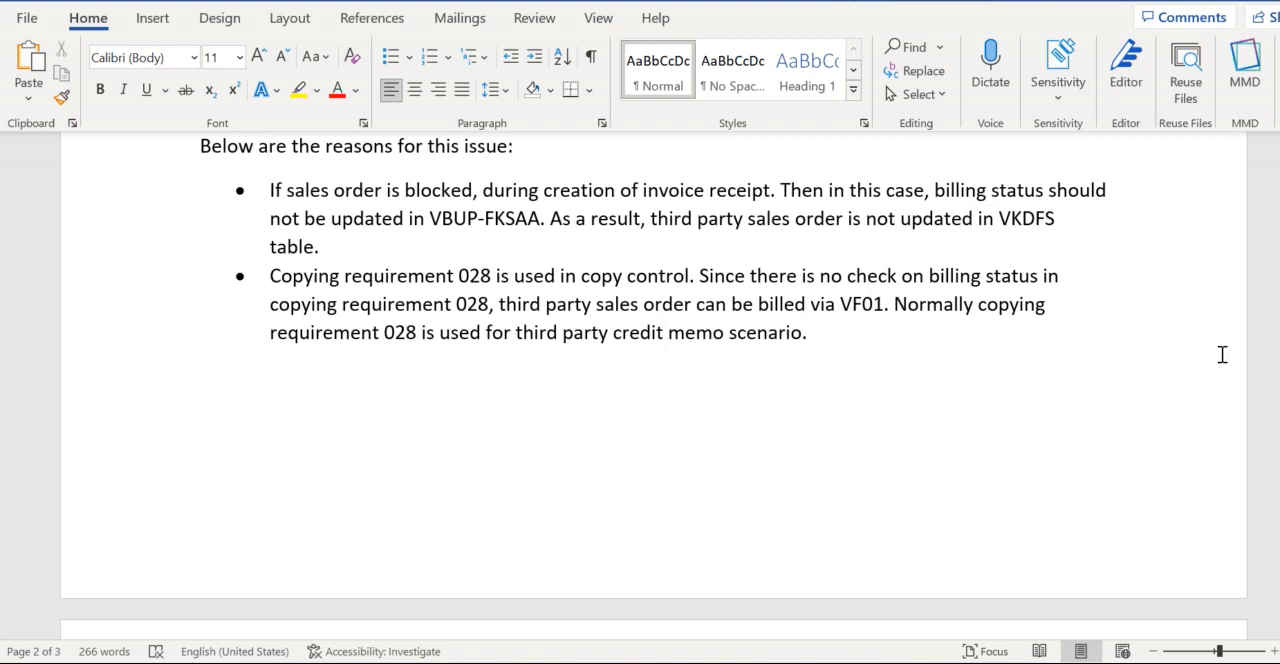
click(268, 146)
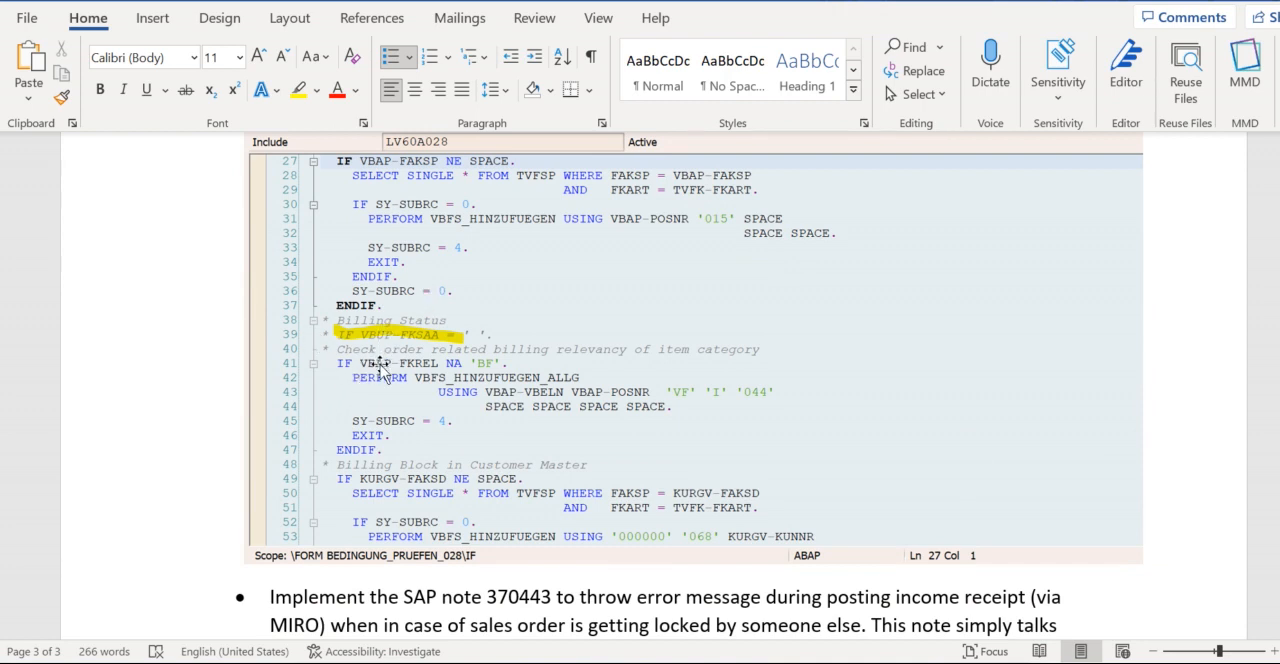
Move back to the 'Below are the reasons for this issue' list and the 'How to fix this issue?' section.
scroll(down, 3)
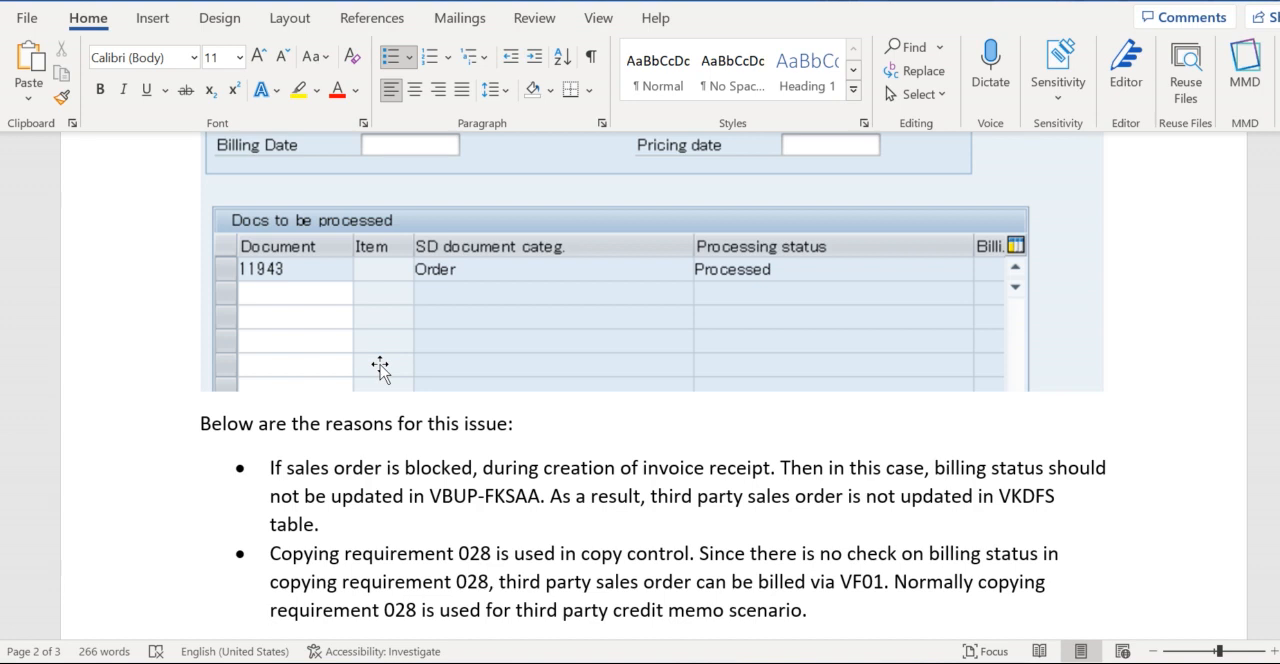
click(270, 610)
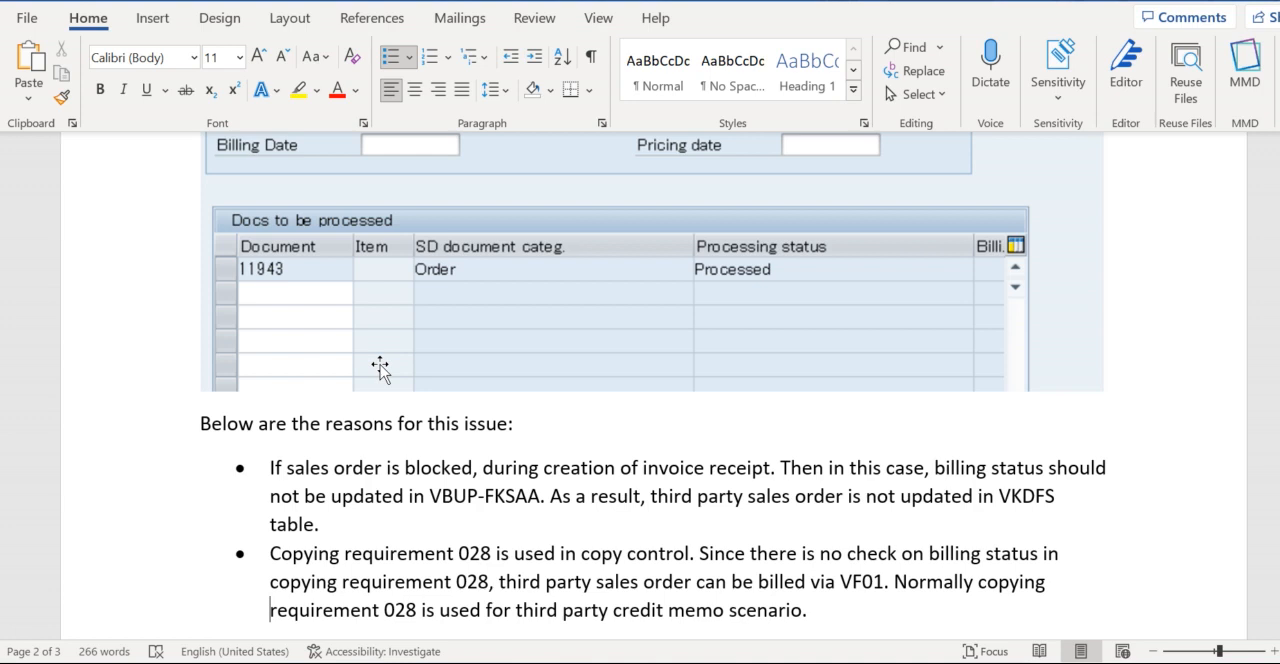
scroll(down, 3)
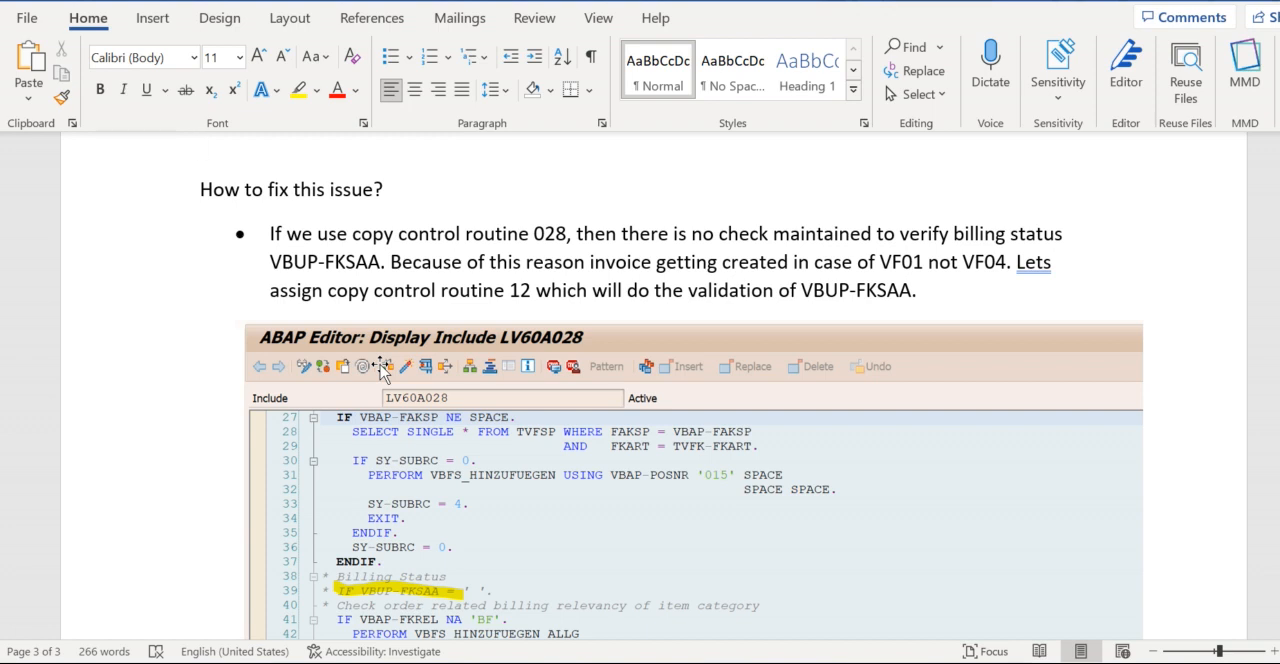
Move down past the copy control routine 12 fix to the SAP note 370443 bullet.
click(200, 144)
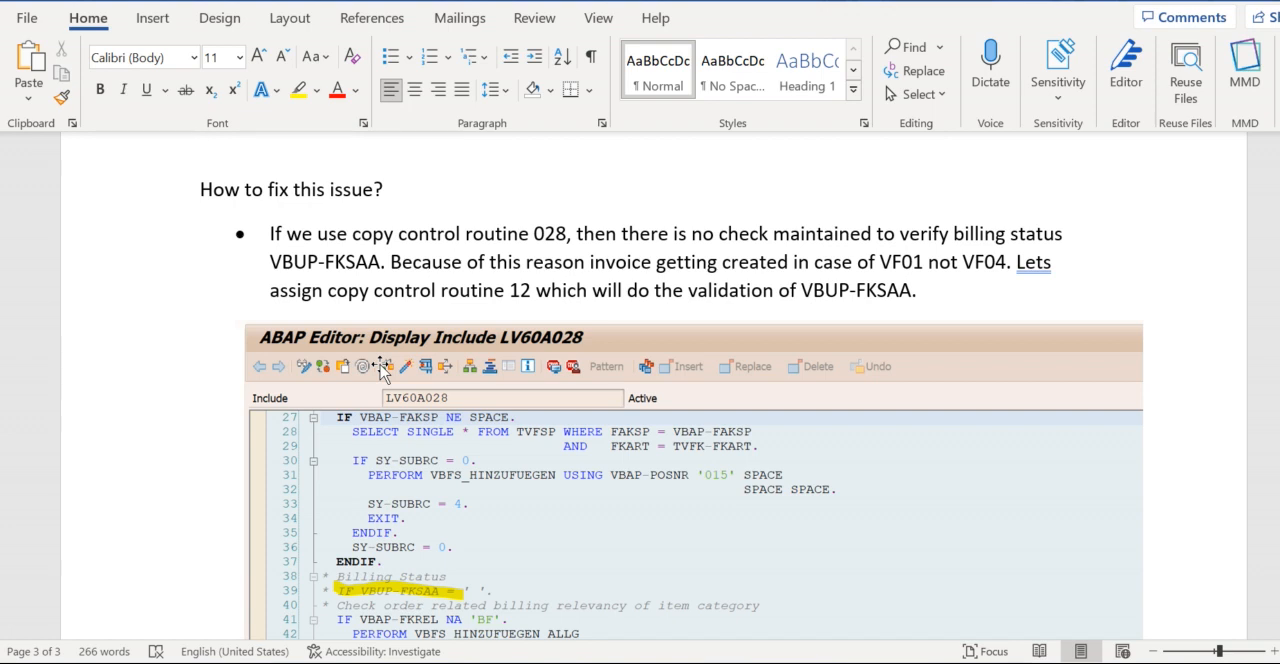
click(270, 232)
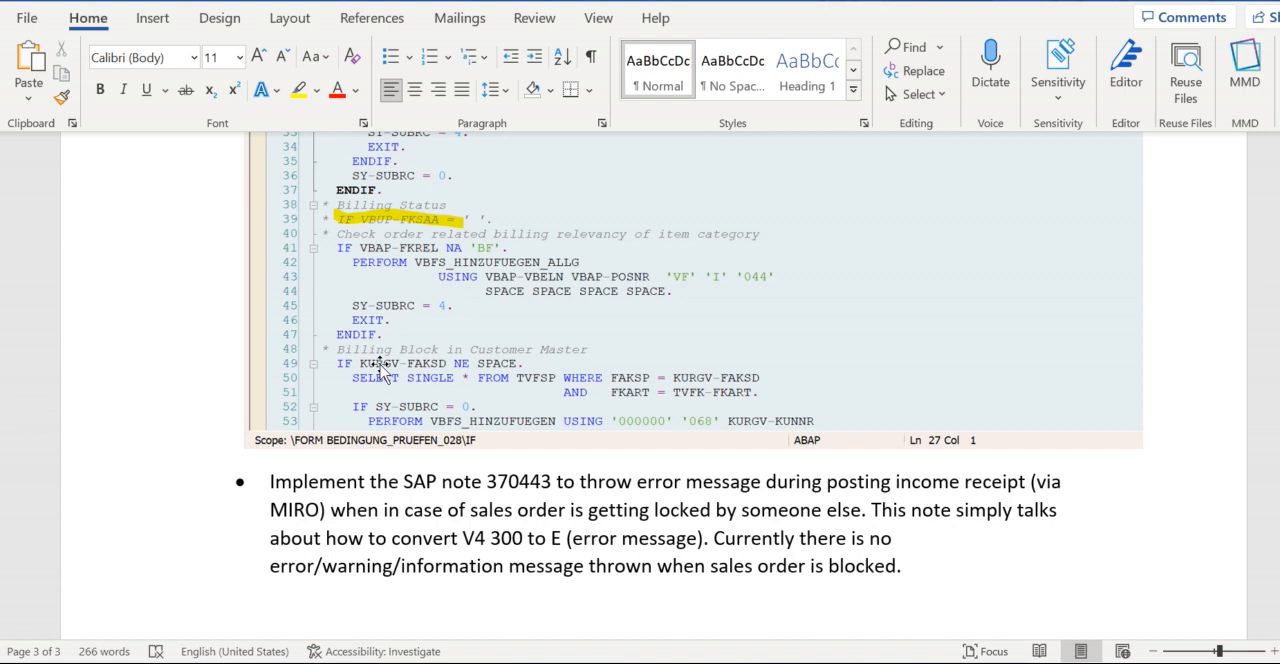
click(200, 610)
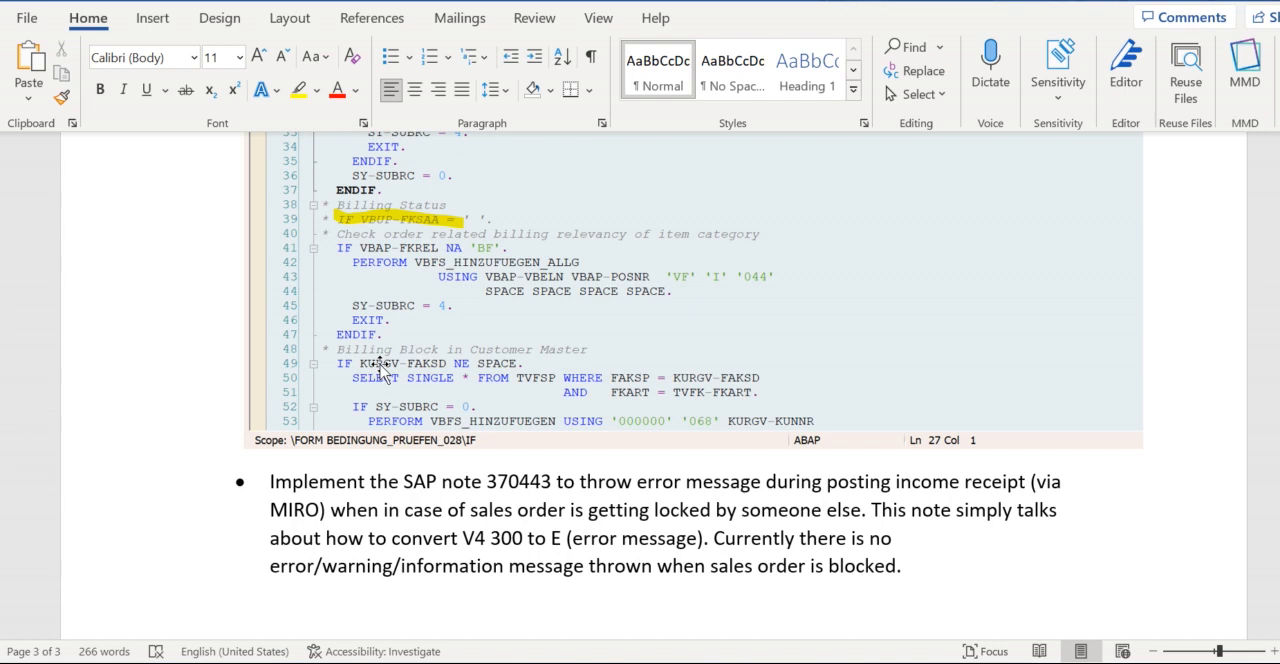
click(200, 608)
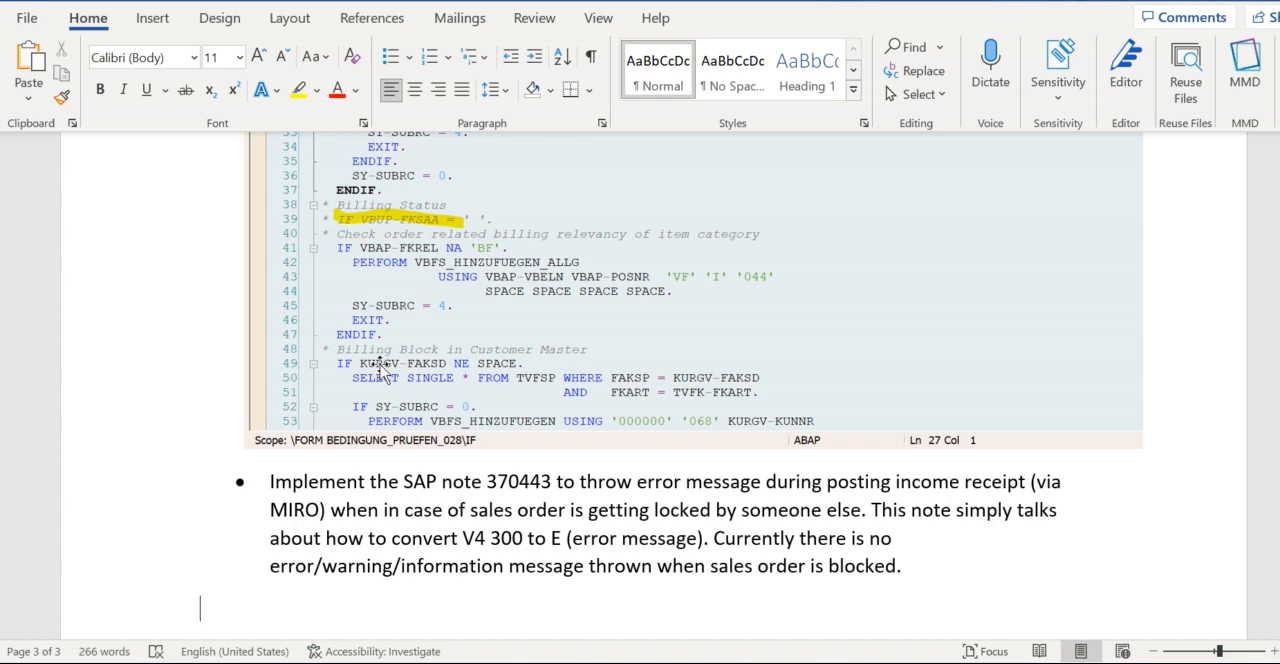